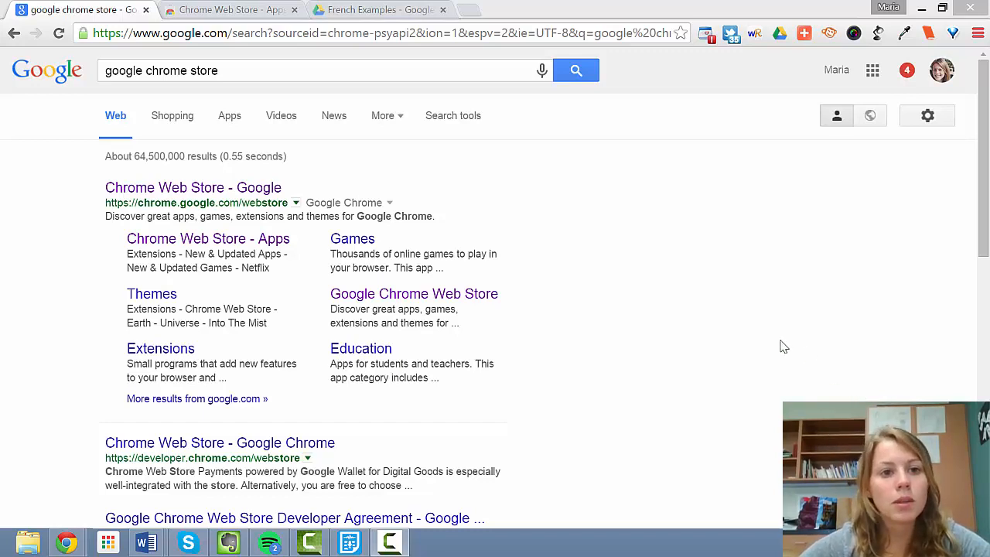
# Search the Chrome Web Store for 'mic note' to find the Mic Note app
pyautogui.click(139, 71)
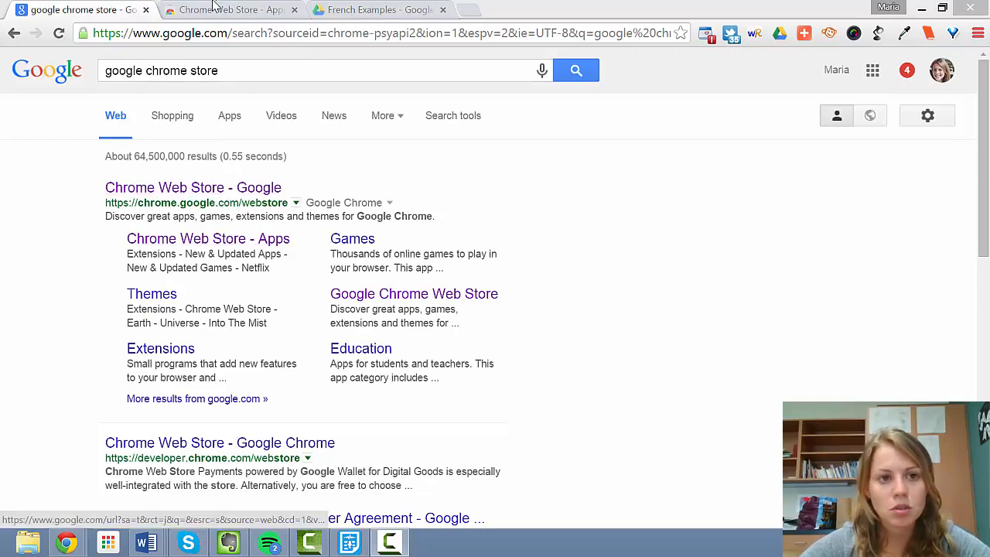
pyautogui.moveTo(224, 10)
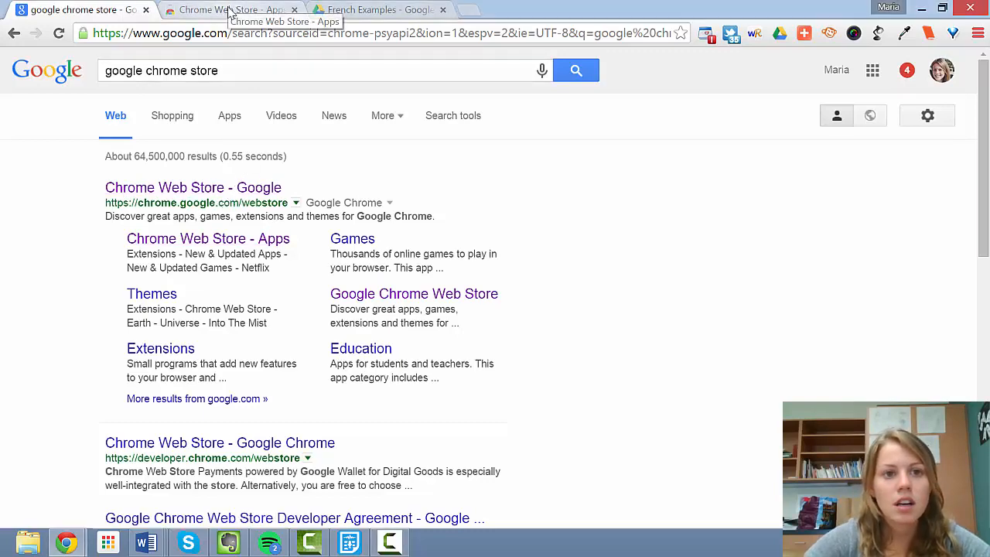
pyautogui.click(225, 9)
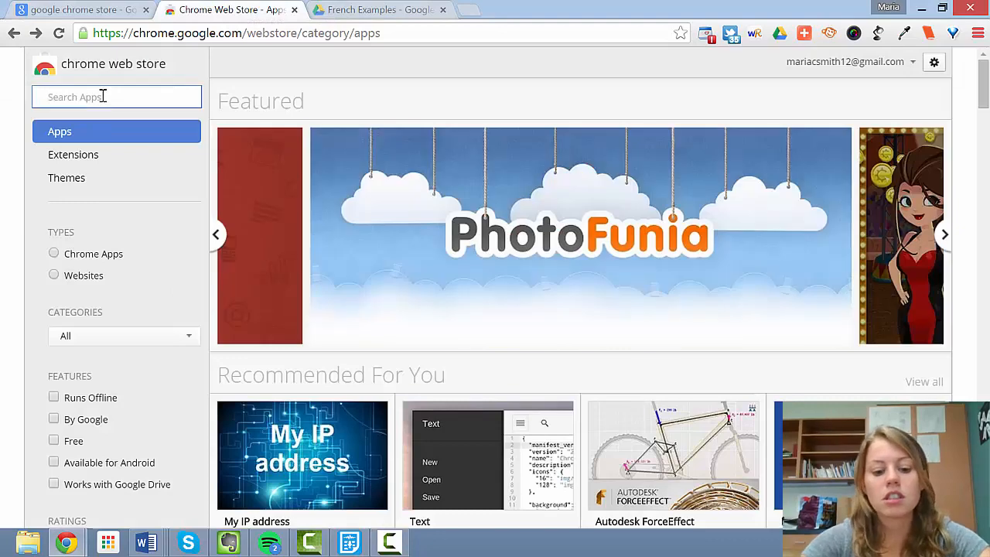
pyautogui.write('mic note')
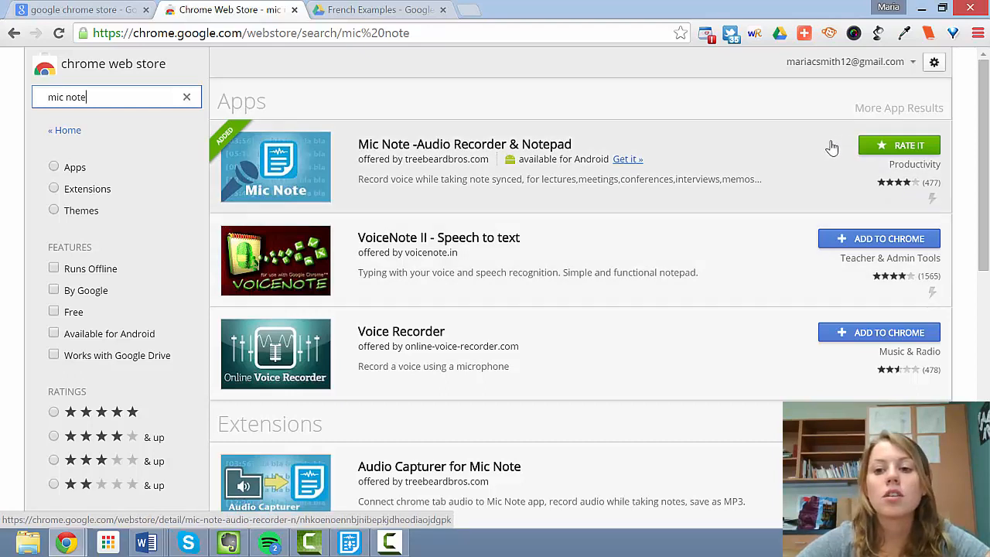
pyautogui.moveTo(827, 146)
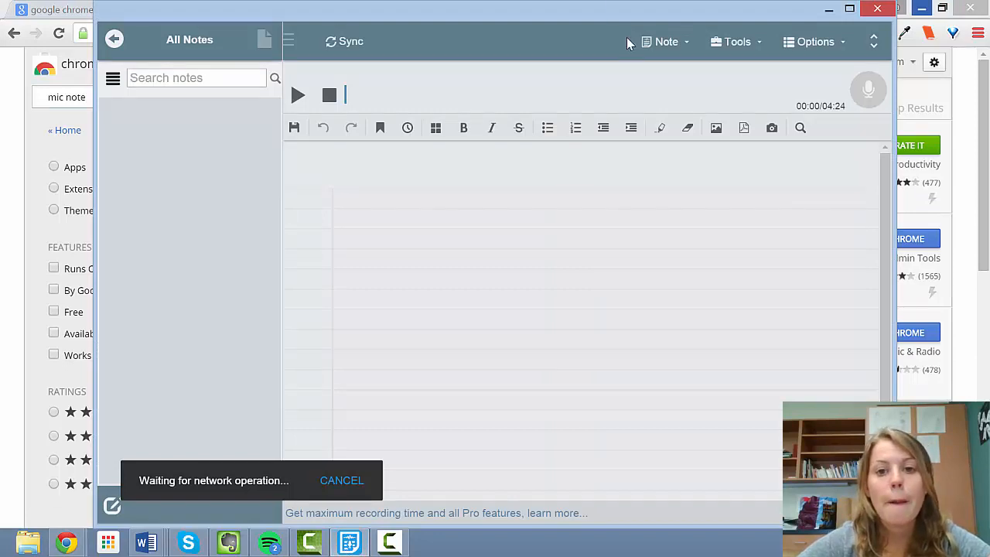
# Create a new note from the Note menu in MicNote
pyautogui.click(665, 42)
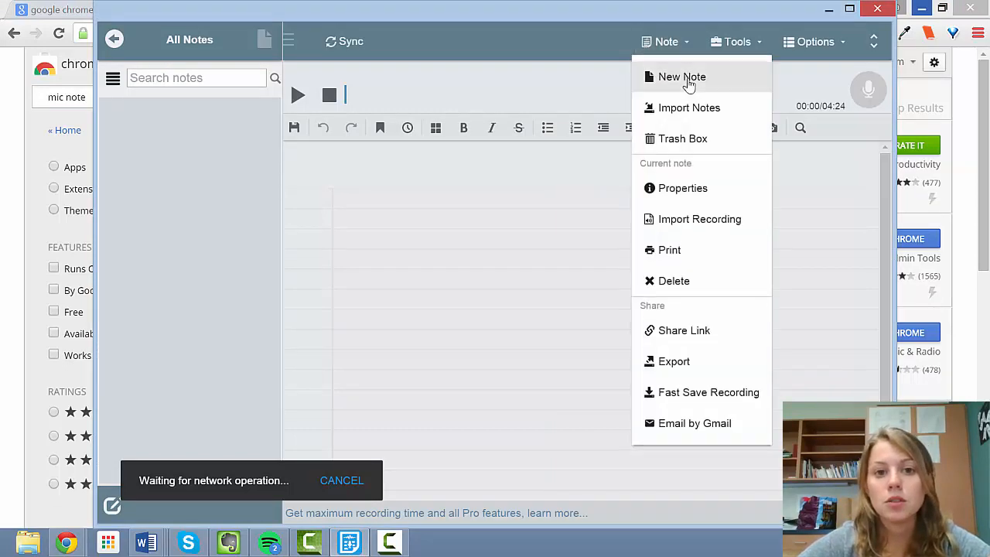
pyautogui.click(681, 78)
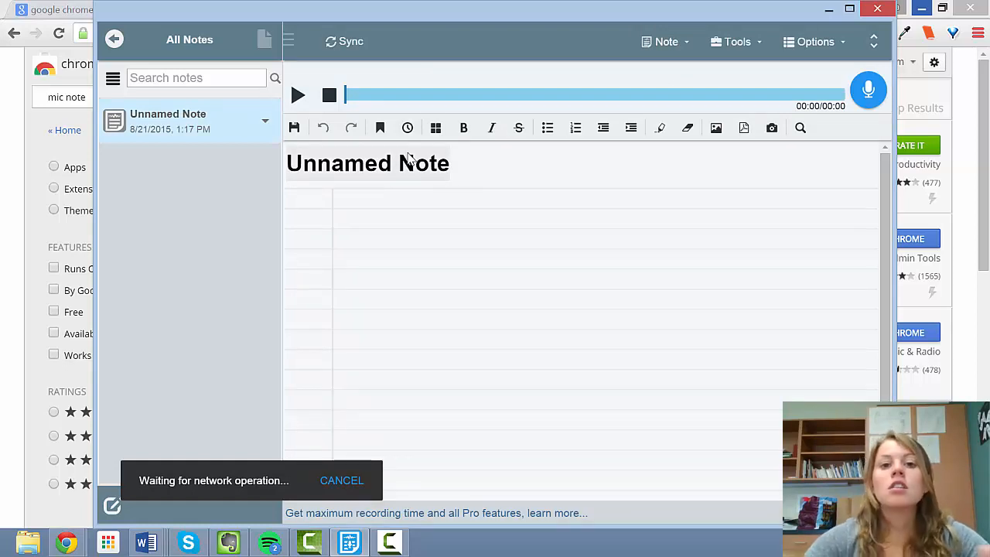
pyautogui.moveTo(408, 158)
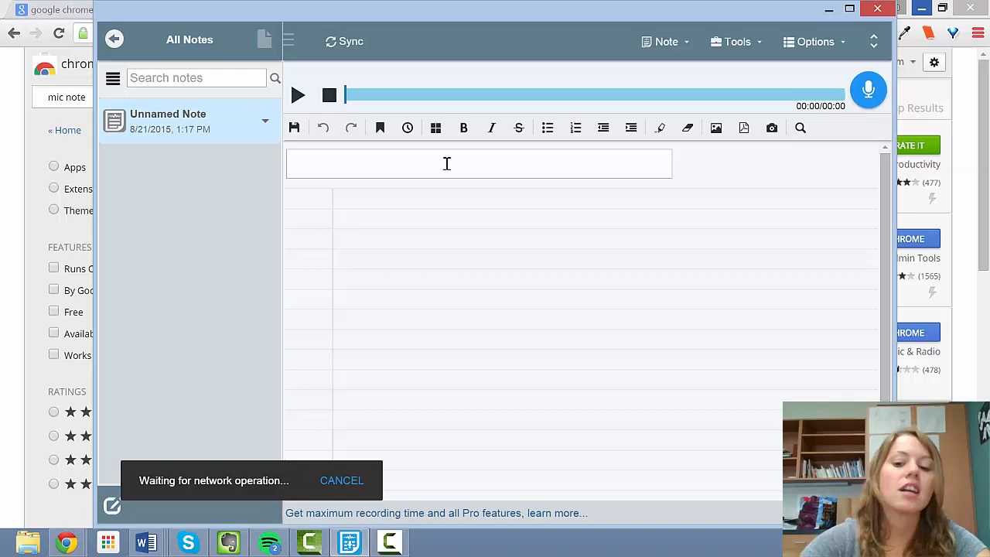
# Title the new note '21/08/2015 p247 #5'
pyautogui.write('21/')
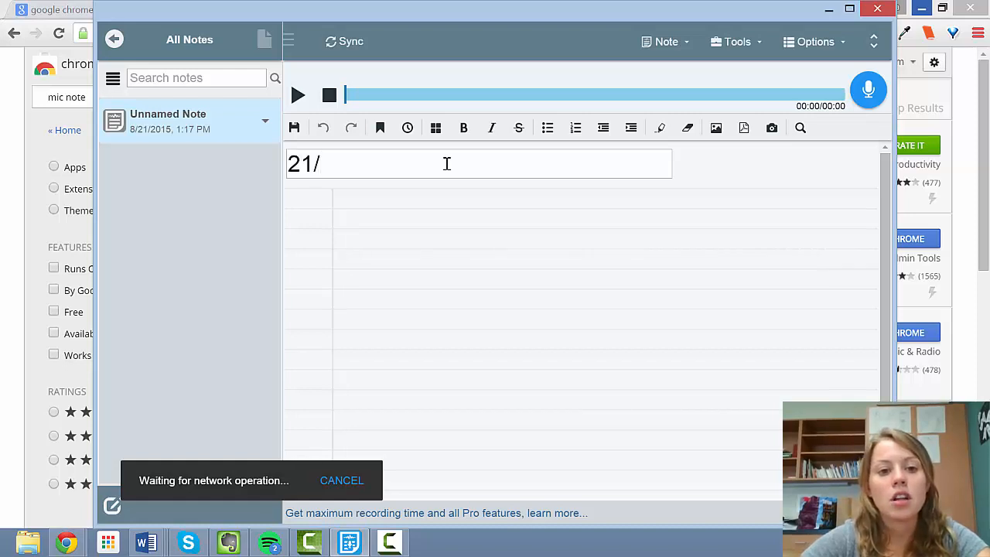
pyautogui.write('08')
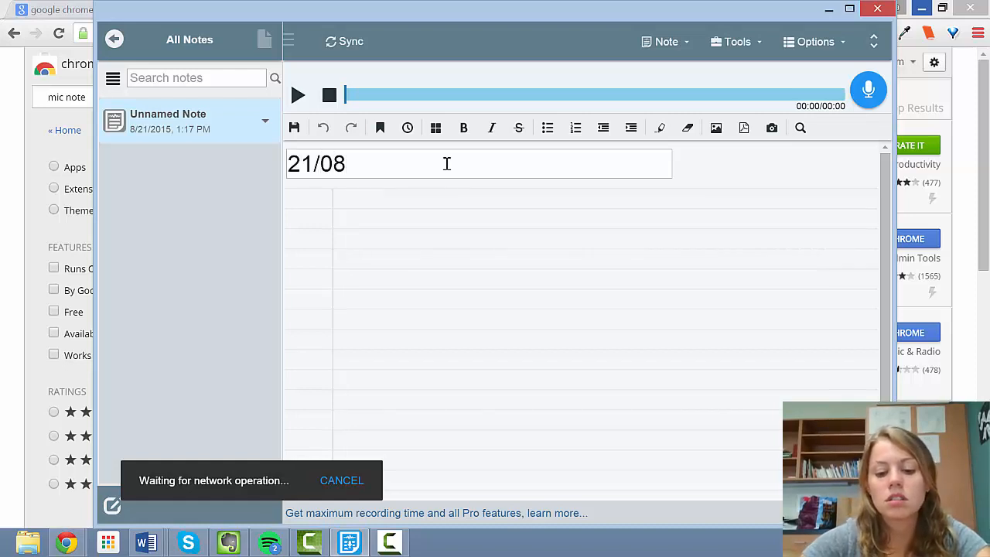
pyautogui.write('/2015')
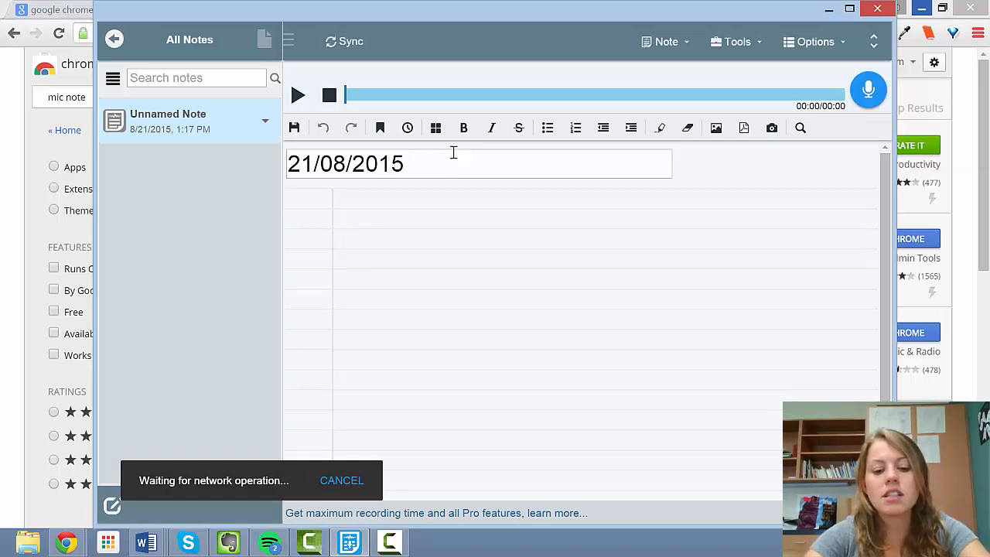
pyautogui.write('p247 #5')
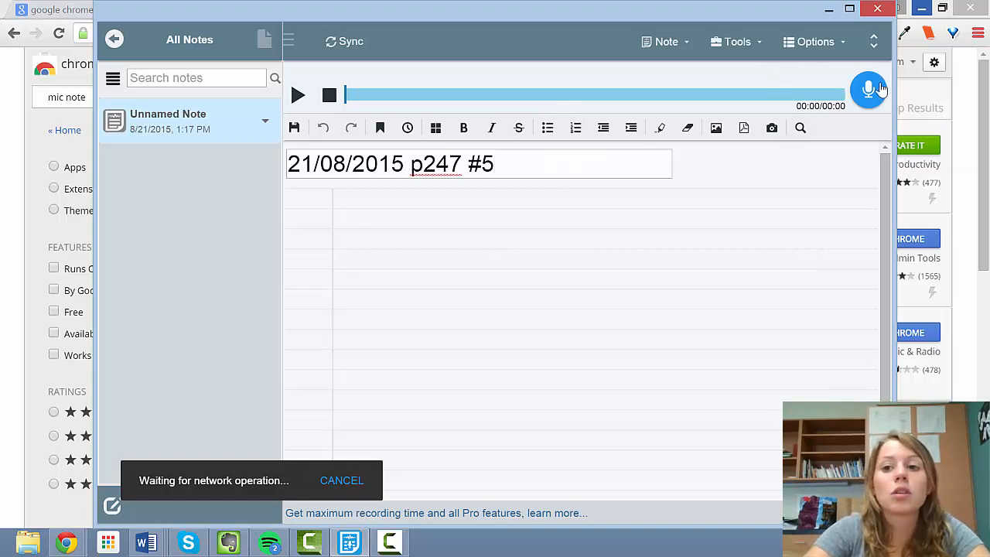
# Record a short four-second audio clip into the note
pyautogui.click(866, 88)
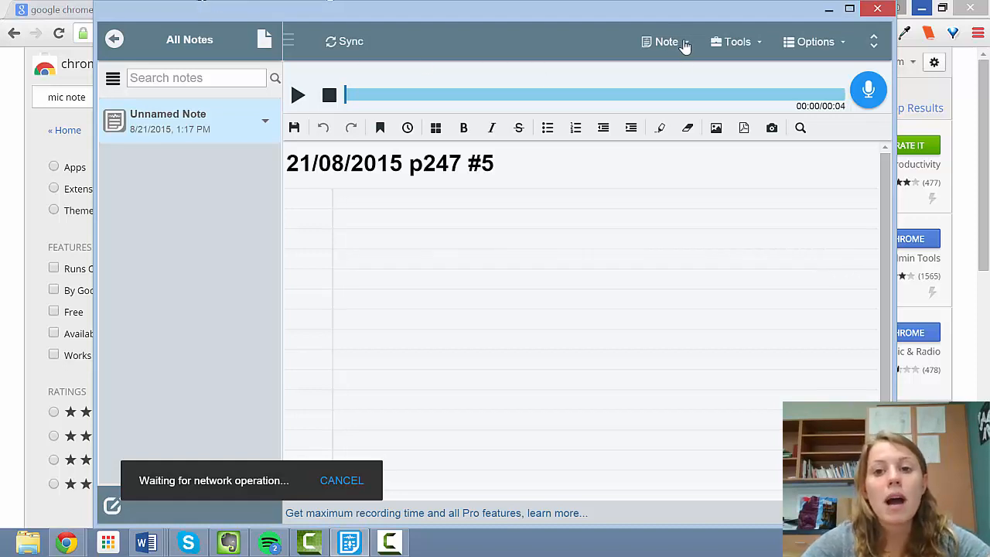
# Start exporting the note with Google Drive as the destination
pyautogui.click(665, 42)
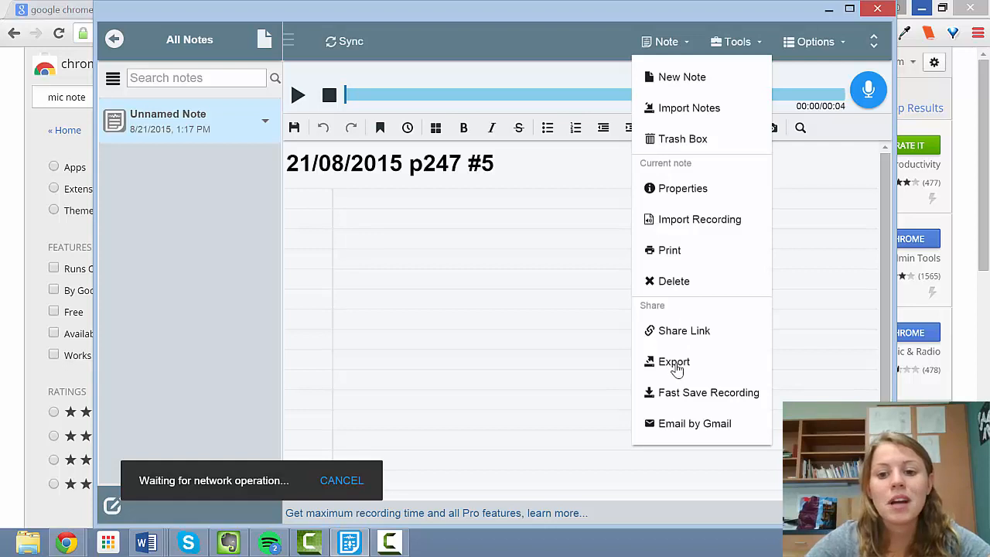
pyautogui.click(678, 370)
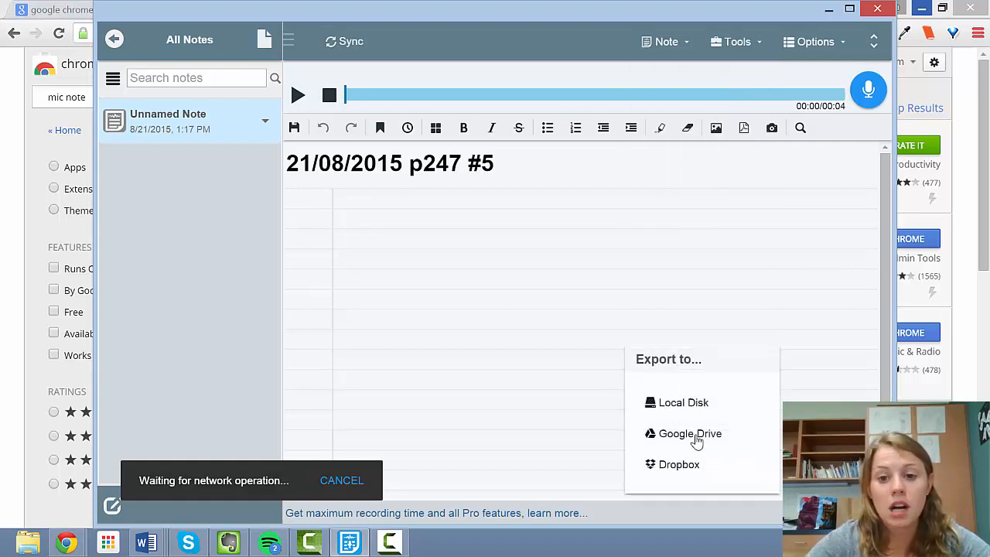
pyautogui.click(690, 433)
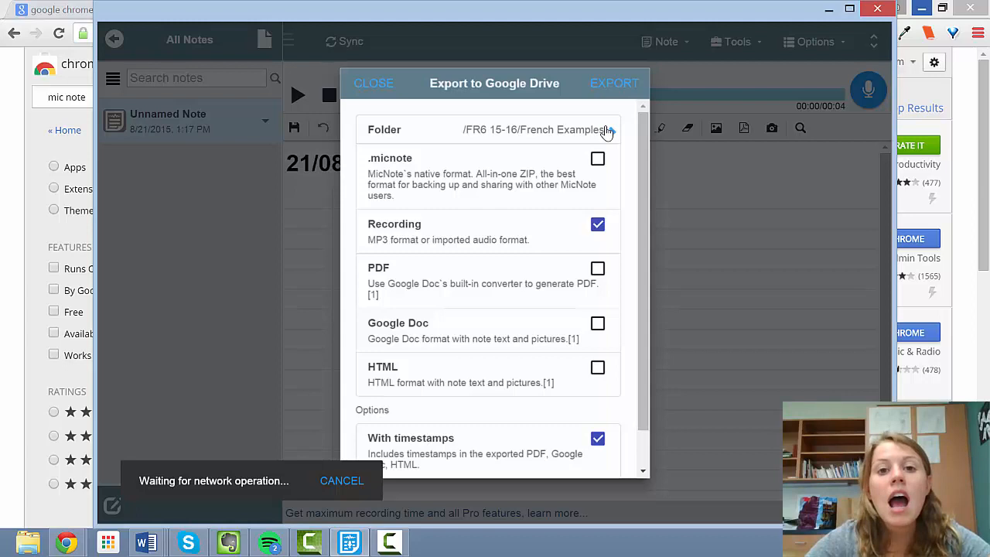
pyautogui.moveTo(612, 130)
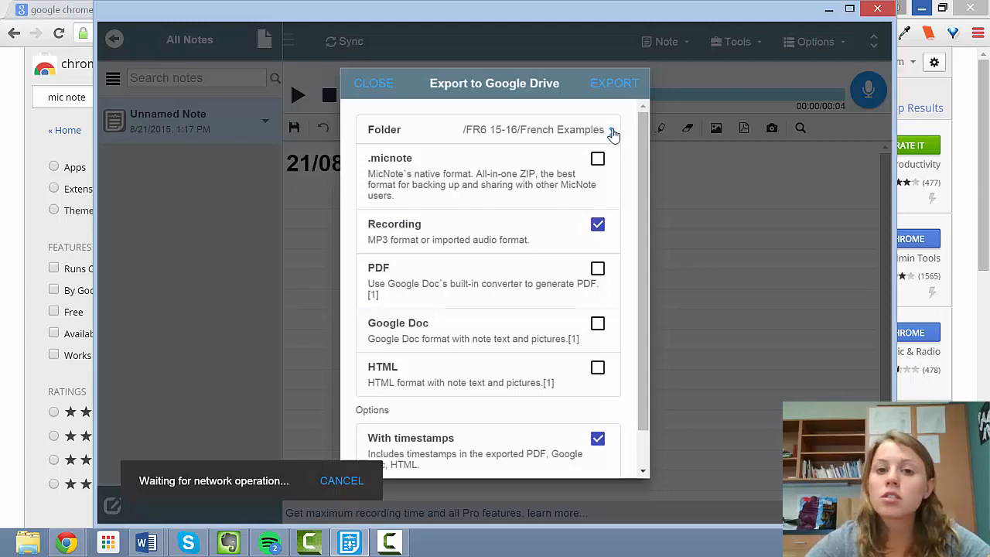
pyautogui.click(612, 132)
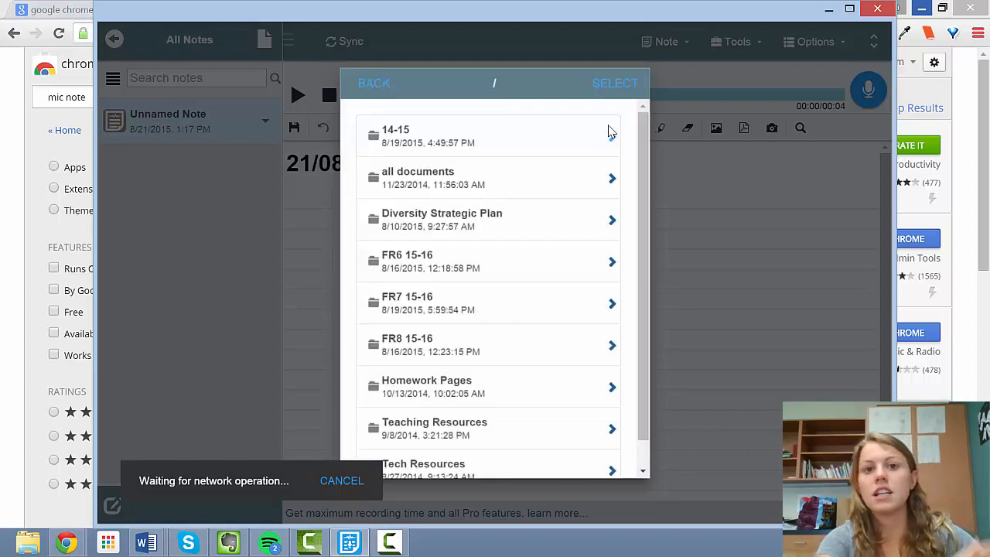
pyautogui.moveTo(606, 127)
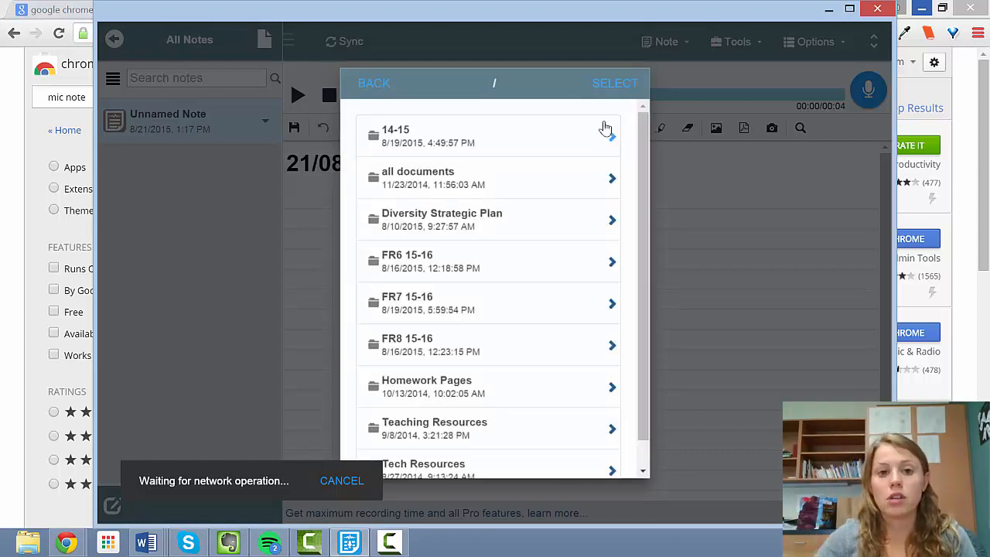
pyautogui.moveTo(495, 260)
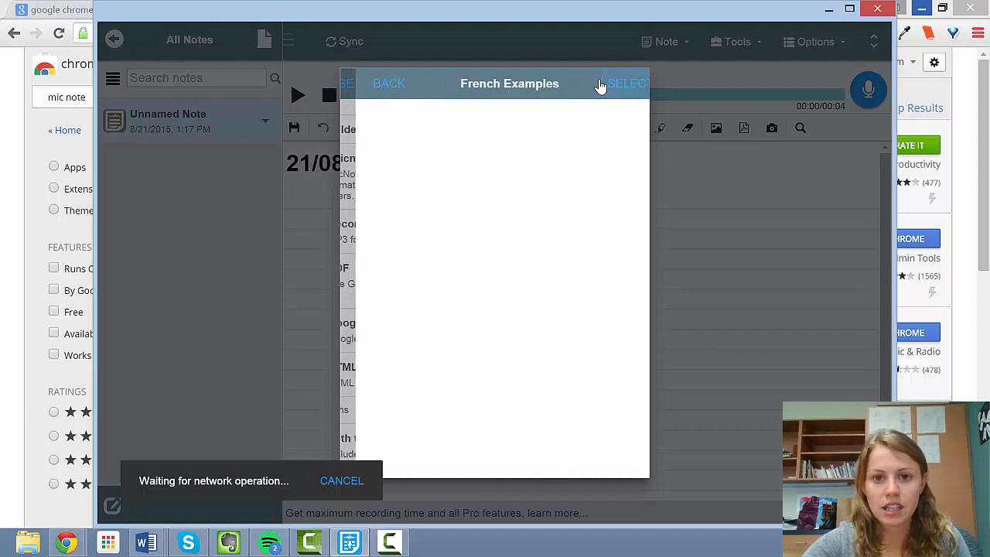
pyautogui.click(627, 84)
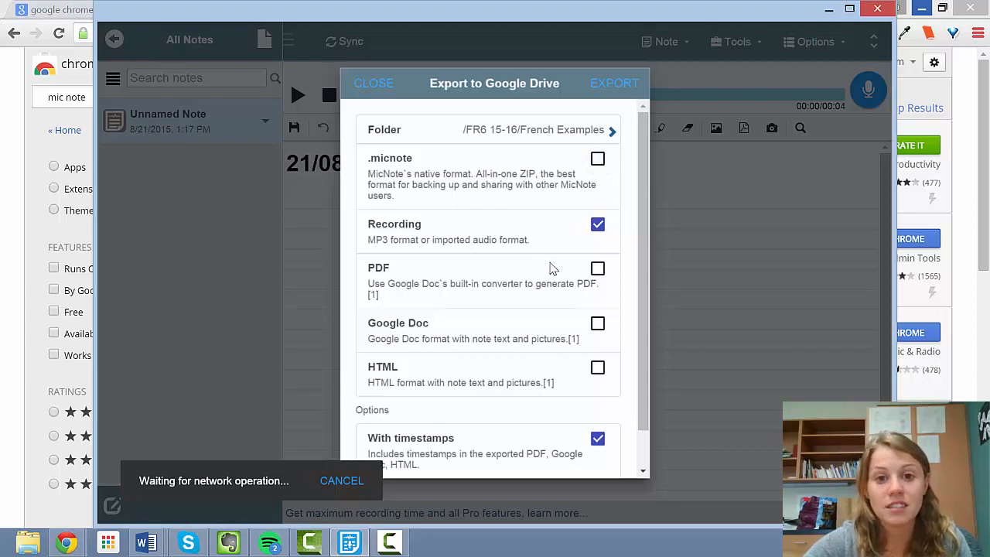
pyautogui.moveTo(520, 238)
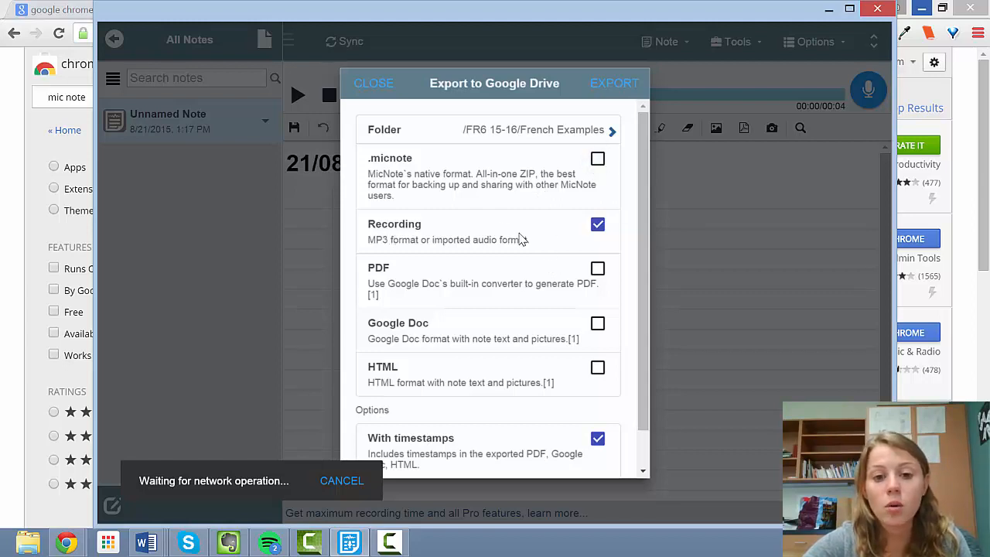
pyautogui.moveTo(430, 455)
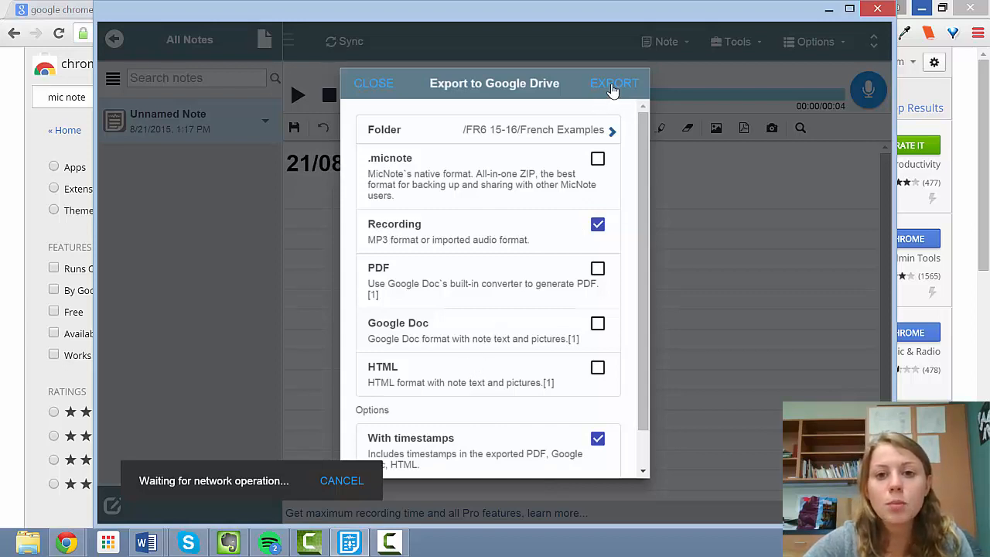
# Send the MP3 recording to the French Examples Google Drive folder
pyautogui.click(614, 84)
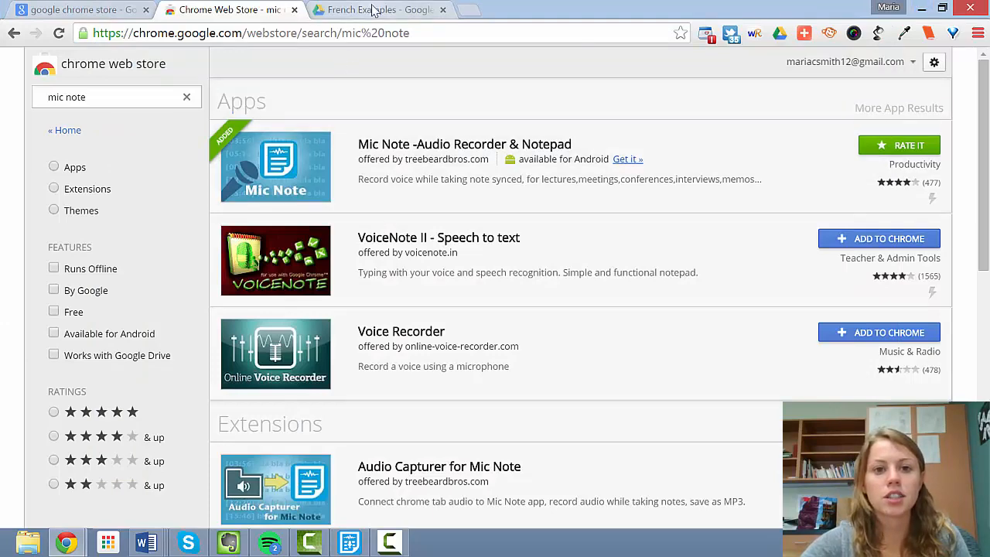
# Verify '21/08/2015 p247 #5.mp3' in the French Examples folder and dismiss MicNote's success message
pyautogui.click(371, 9)
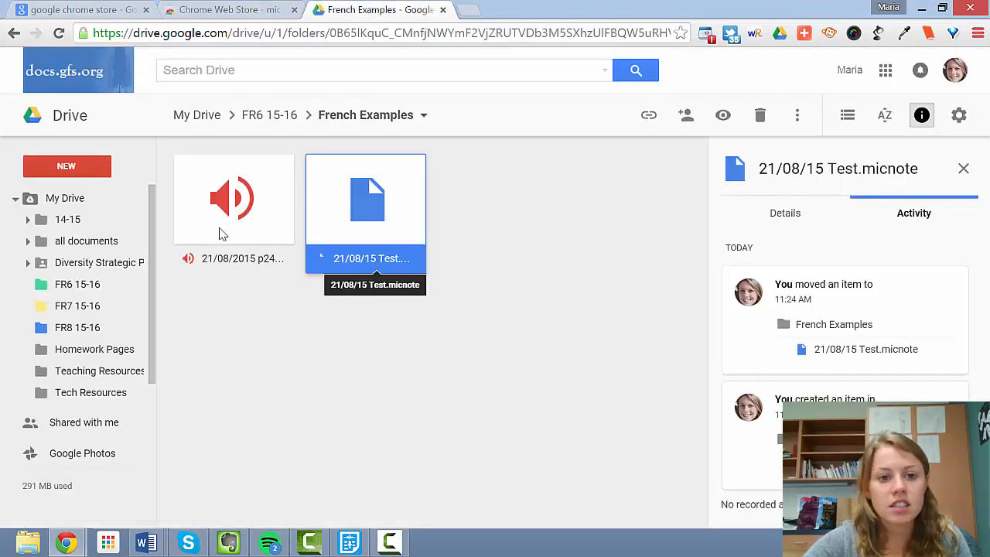
pyautogui.click(232, 199)
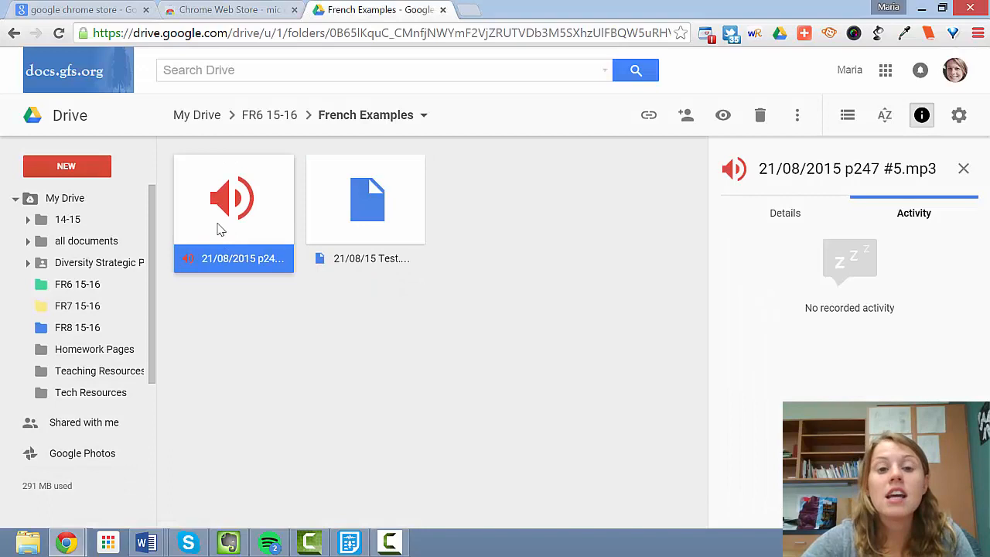
pyautogui.moveTo(300, 241)
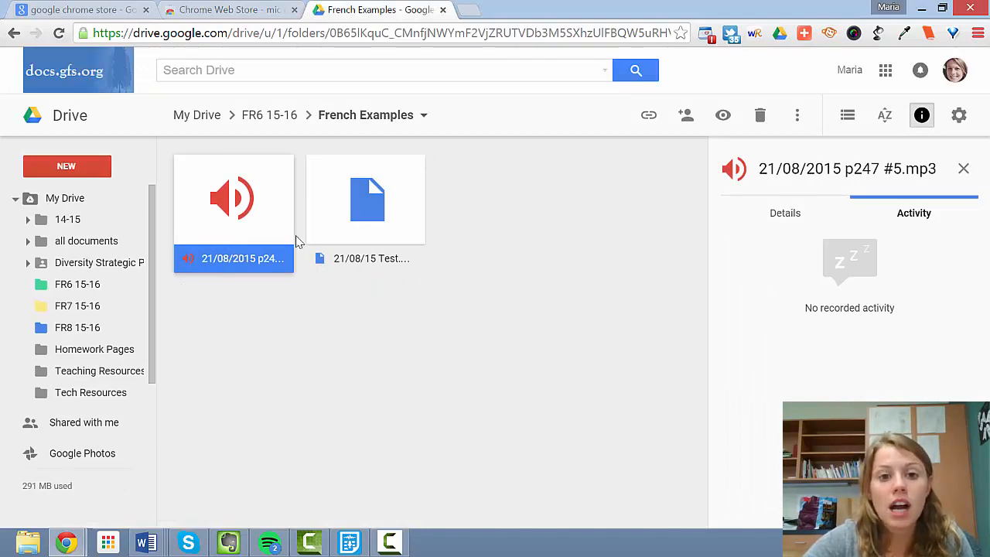
pyautogui.moveTo(348, 254)
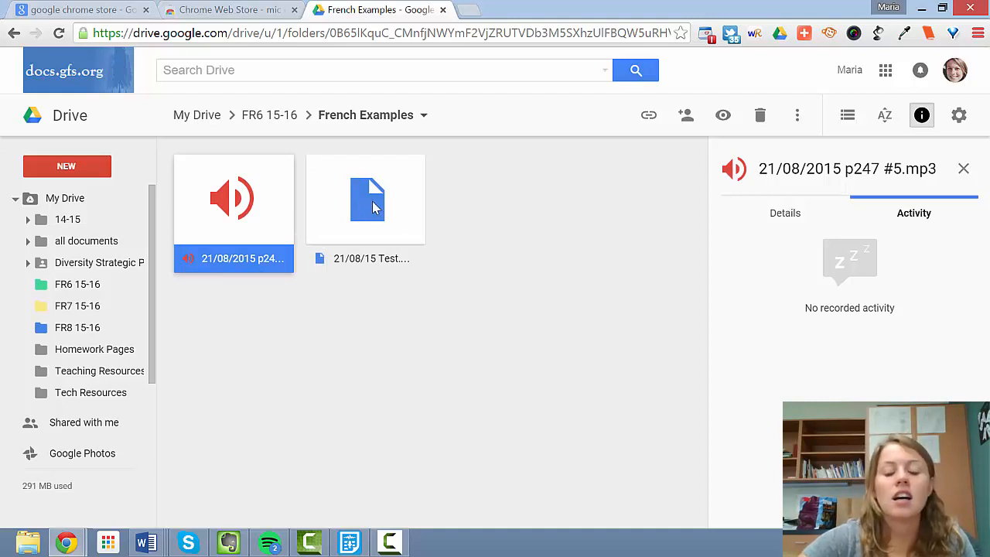
pyautogui.moveTo(265, 207)
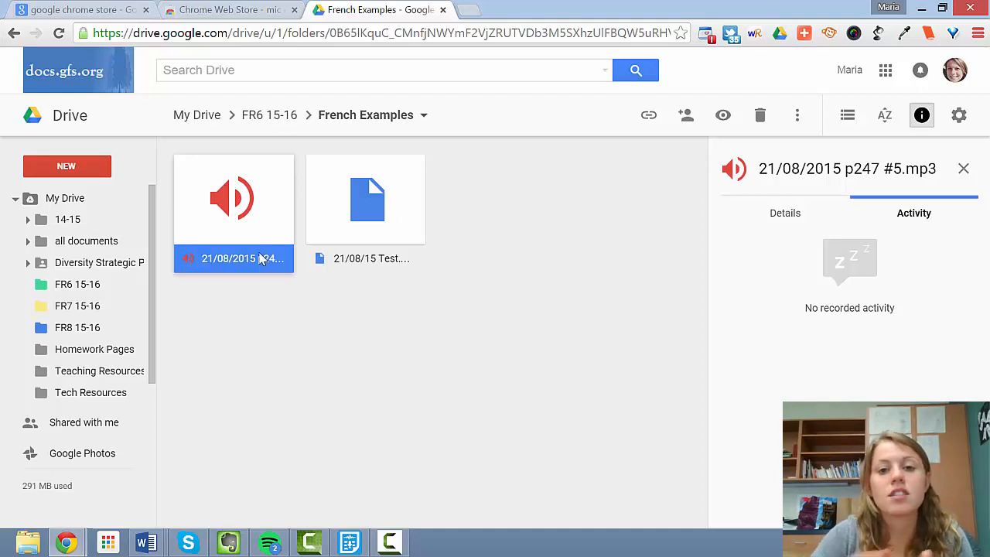
pyautogui.moveTo(261, 259)
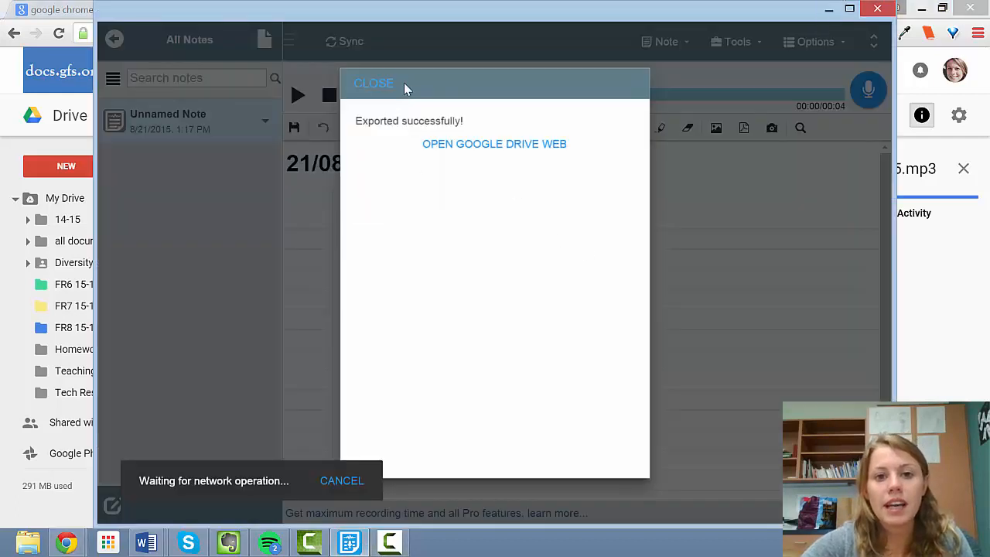
pyautogui.click(374, 83)
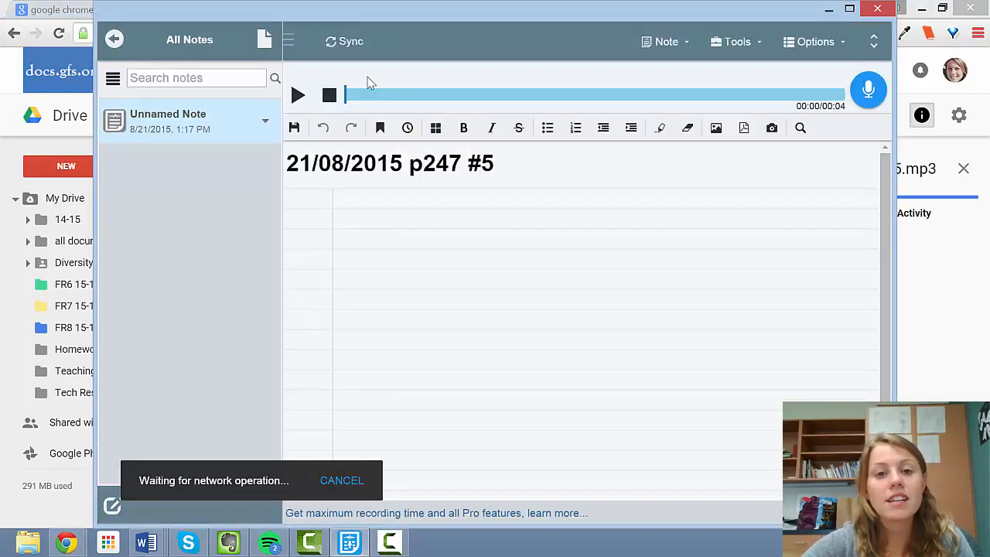